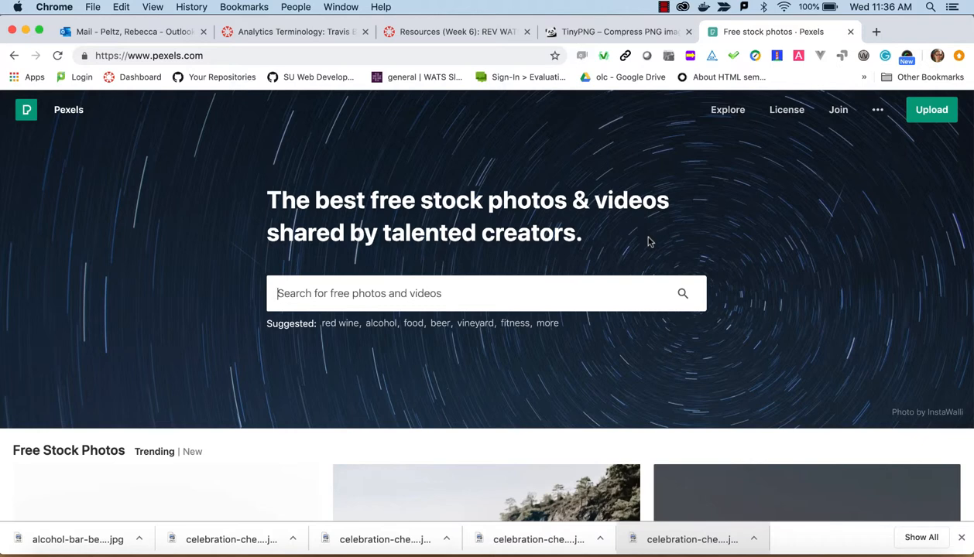
pyautogui.moveTo(639, 260)
pyautogui.write('wine')
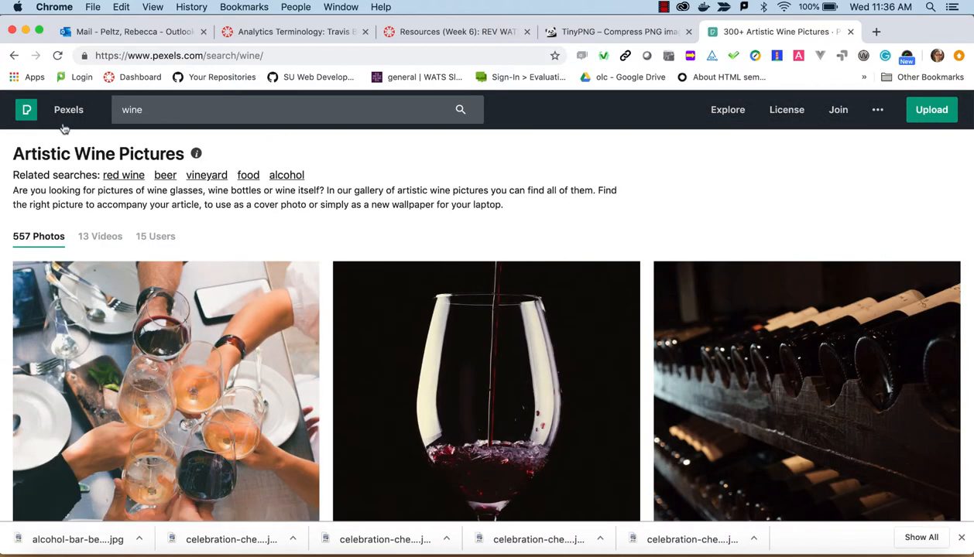
pyautogui.moveTo(93, 122)
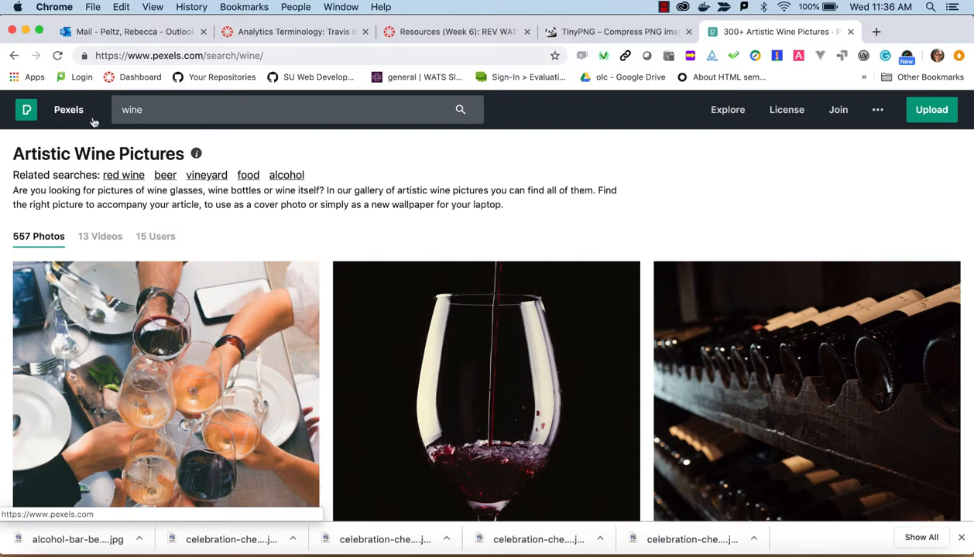
pyautogui.moveTo(468, 237)
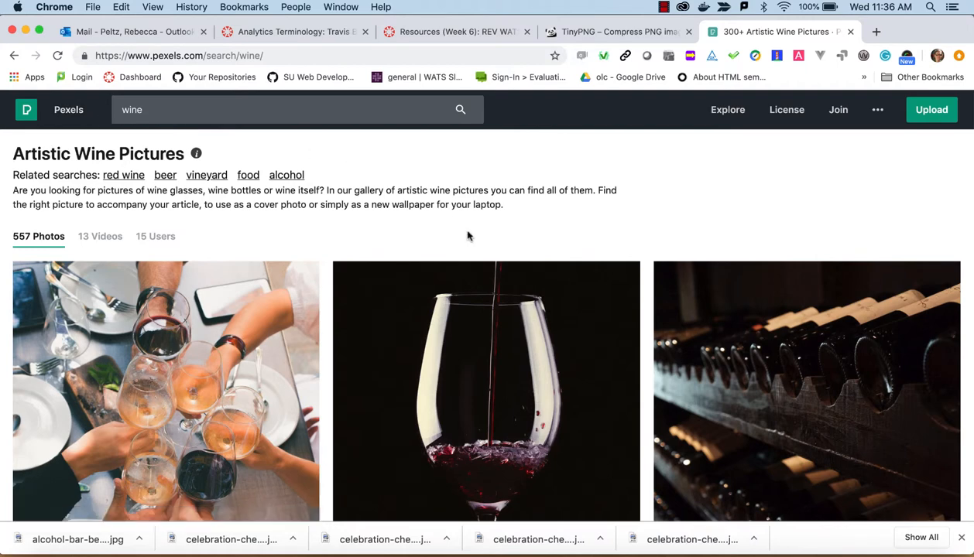
# Scroll down through the Pexels 'wine' search results.
pyautogui.scroll(-3)
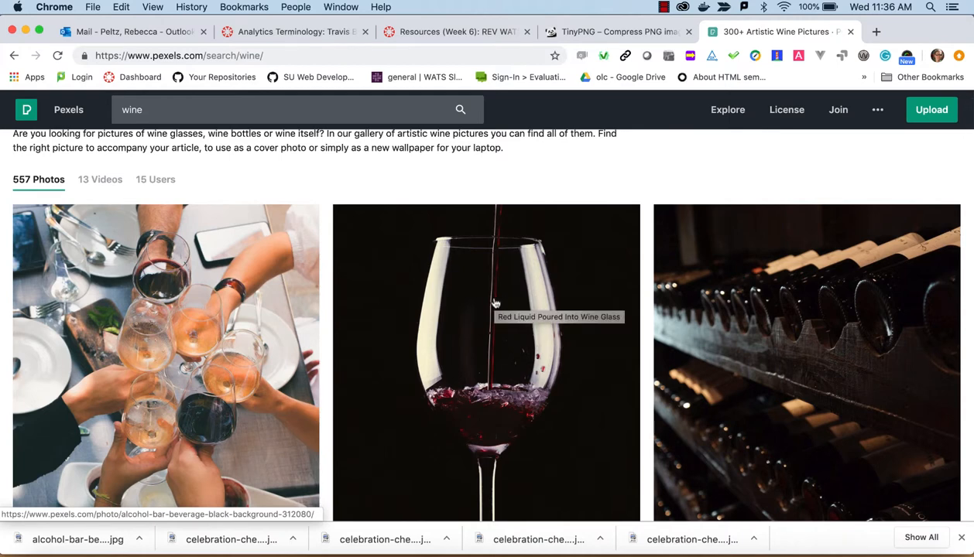
pyautogui.moveTo(296, 303)
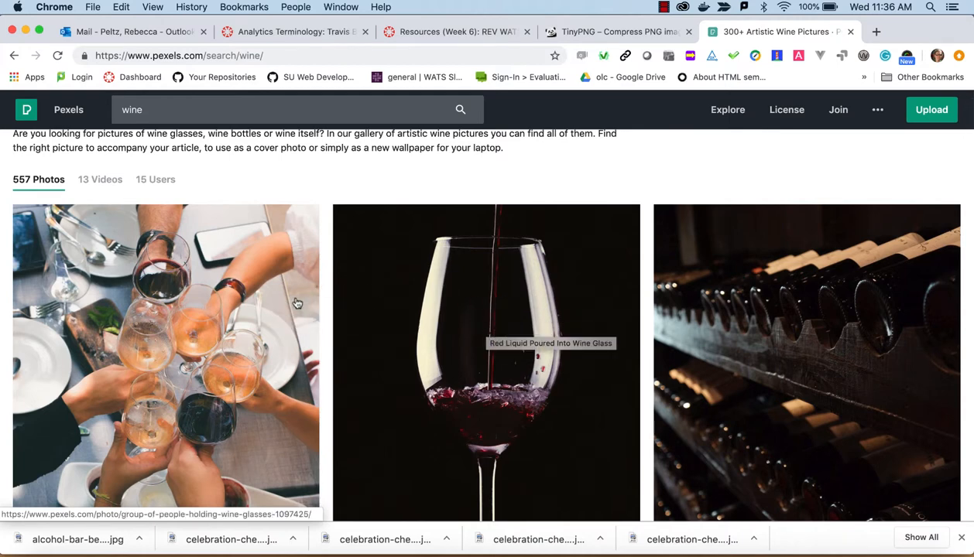
# Download the group wine-toast photo at original size and select its photo credit line.
pyautogui.click(165, 357)
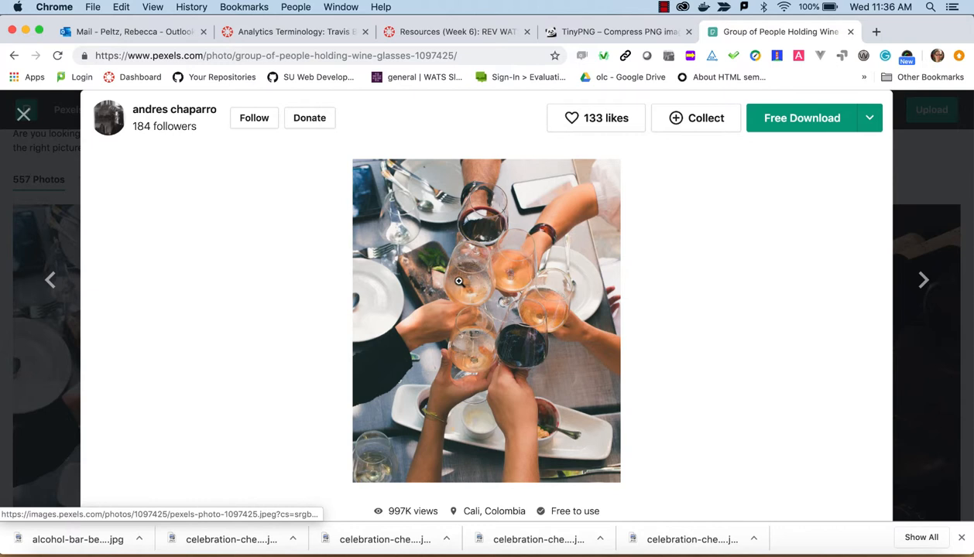
pyautogui.click(869, 118)
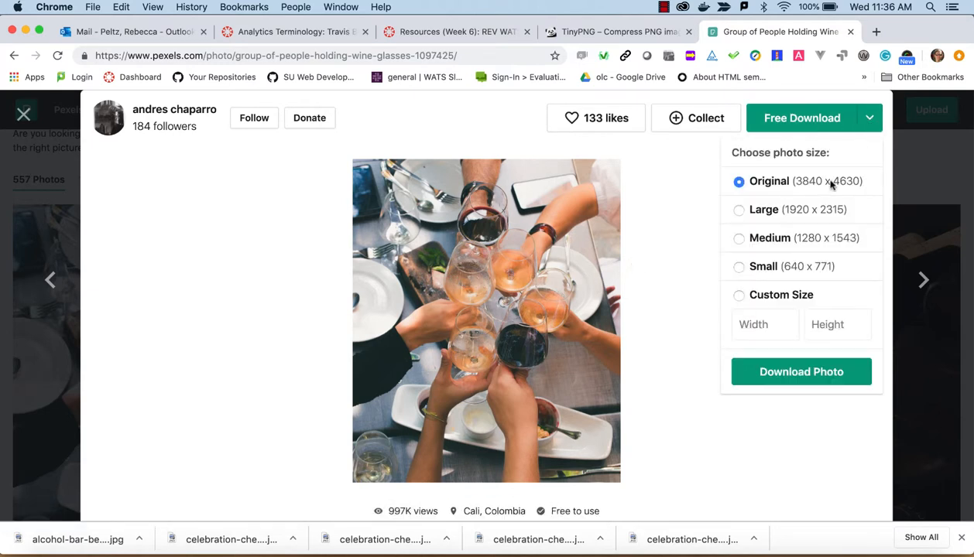
pyautogui.moveTo(746, 186)
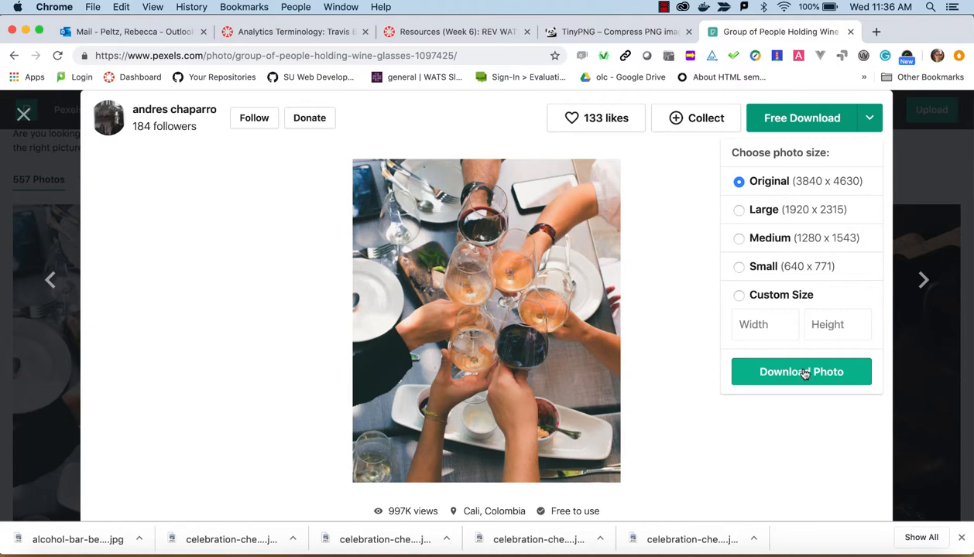
pyautogui.click(801, 371)
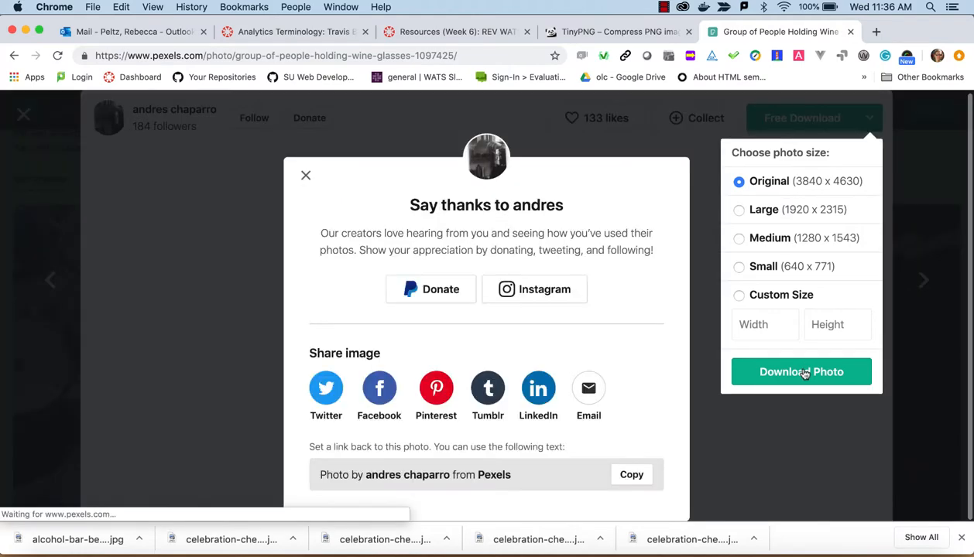
pyautogui.click(802, 372)
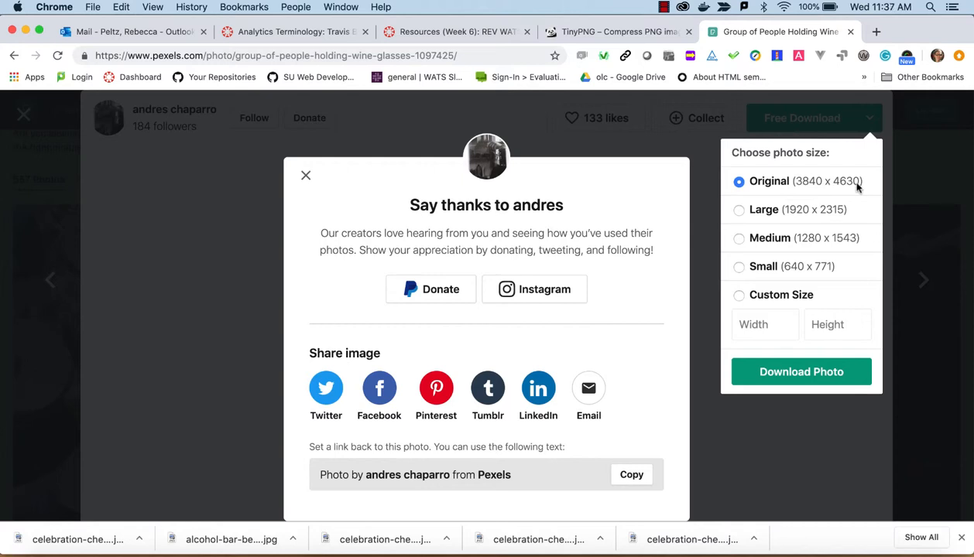
pyautogui.moveTo(504, 345)
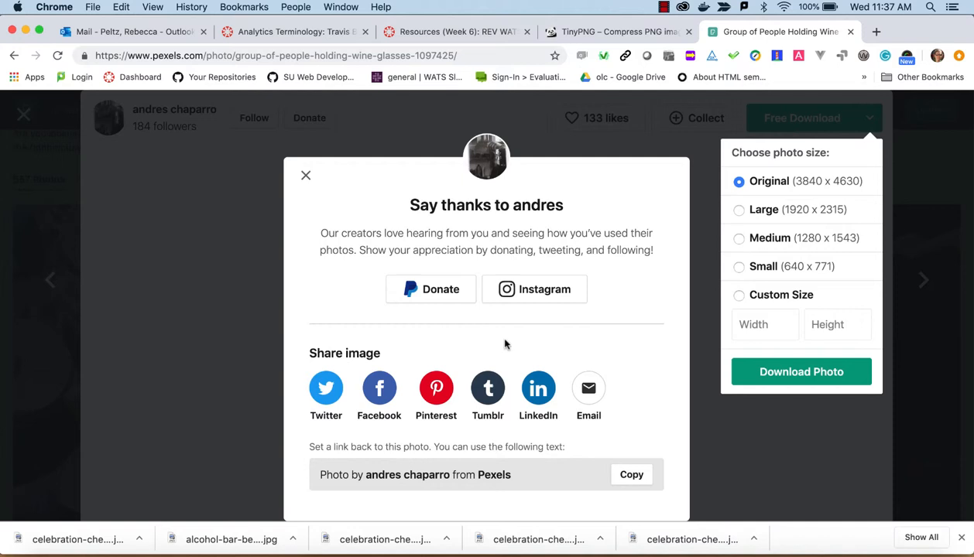
pyautogui.click(504, 344)
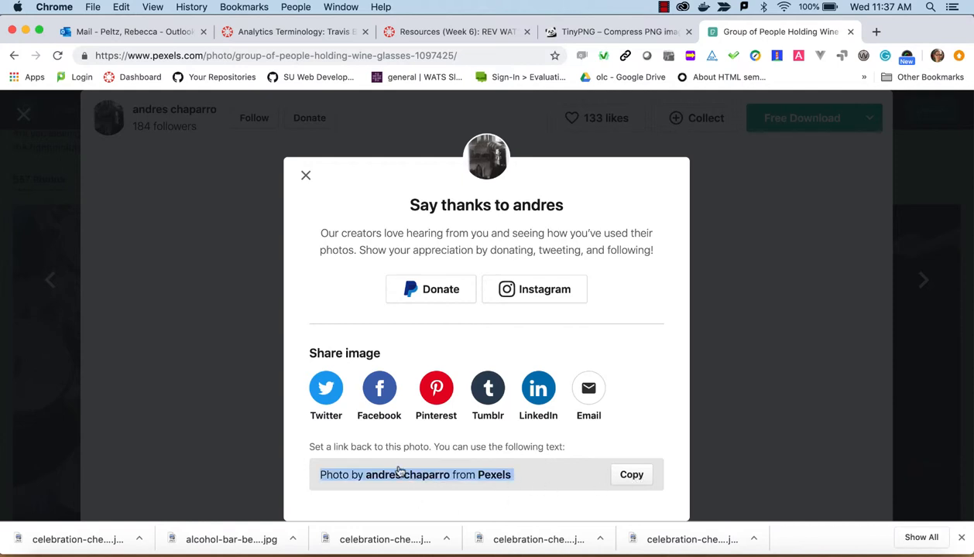
pyautogui.moveTo(452, 483)
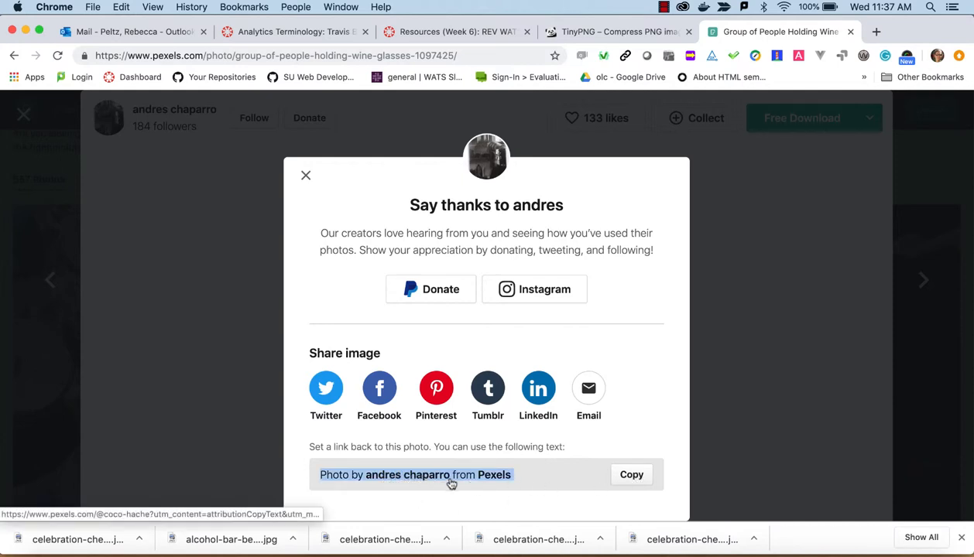
pyautogui.moveTo(542, 498)
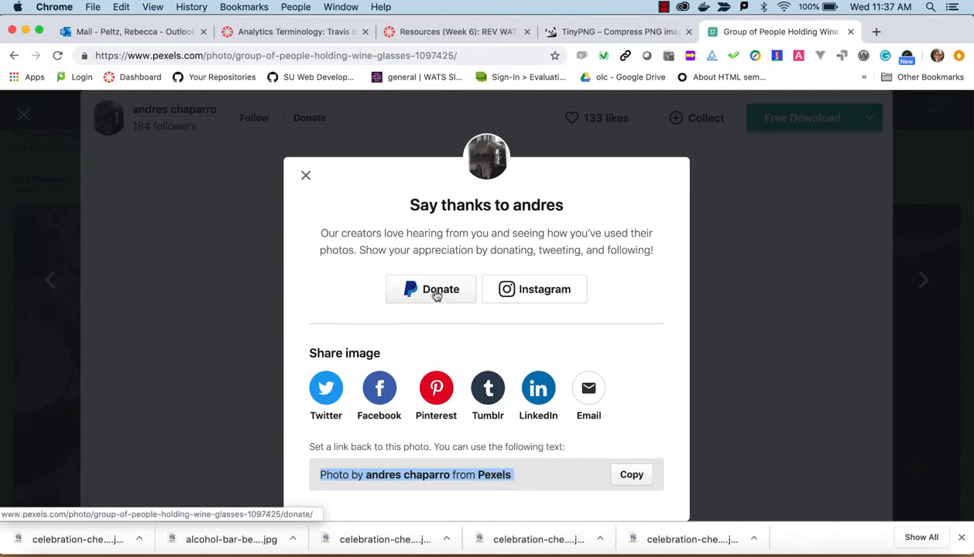
pyautogui.moveTo(324, 191)
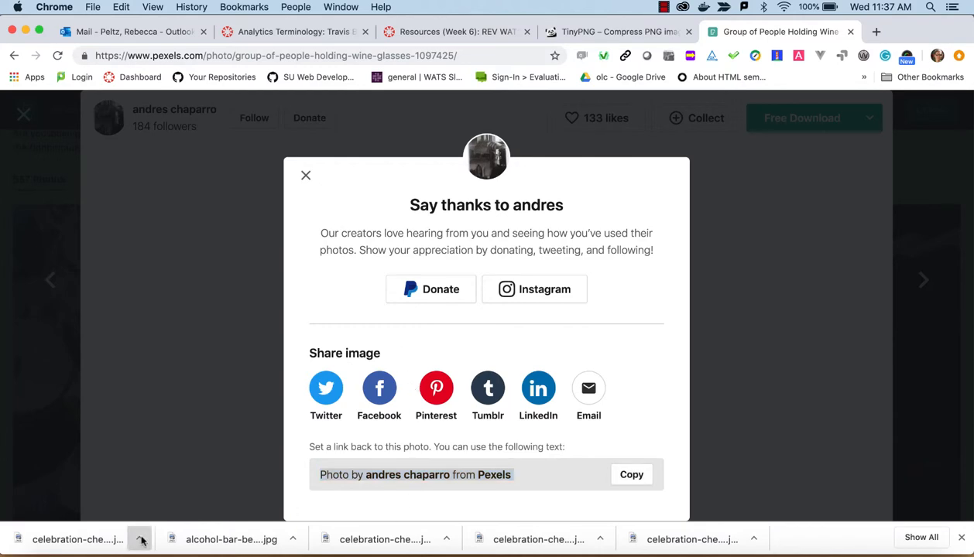
# Show the downloaded celebration-cheers-drinking-glasses JPEG (2.8 MB) in Finder's Downloads.
pyautogui.click(140, 540)
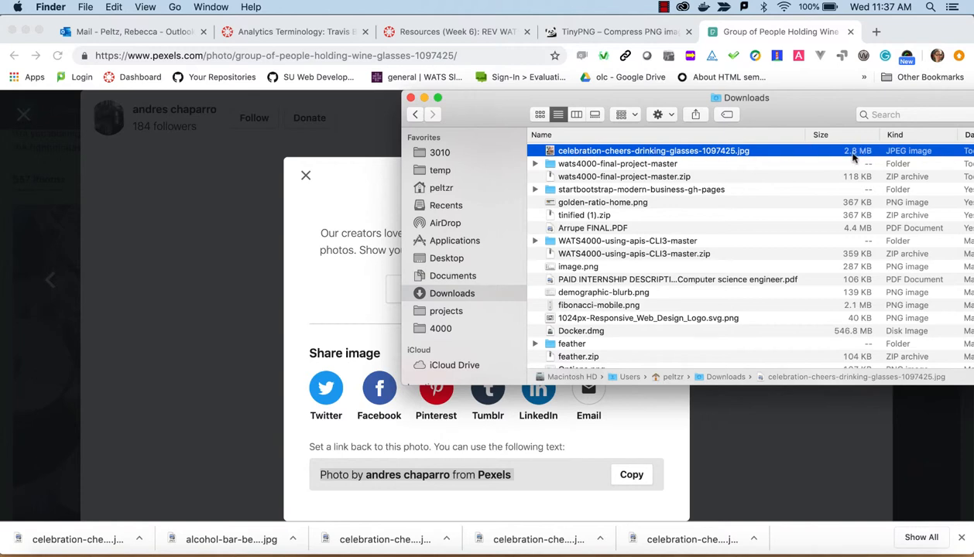
pyautogui.moveTo(826, 113)
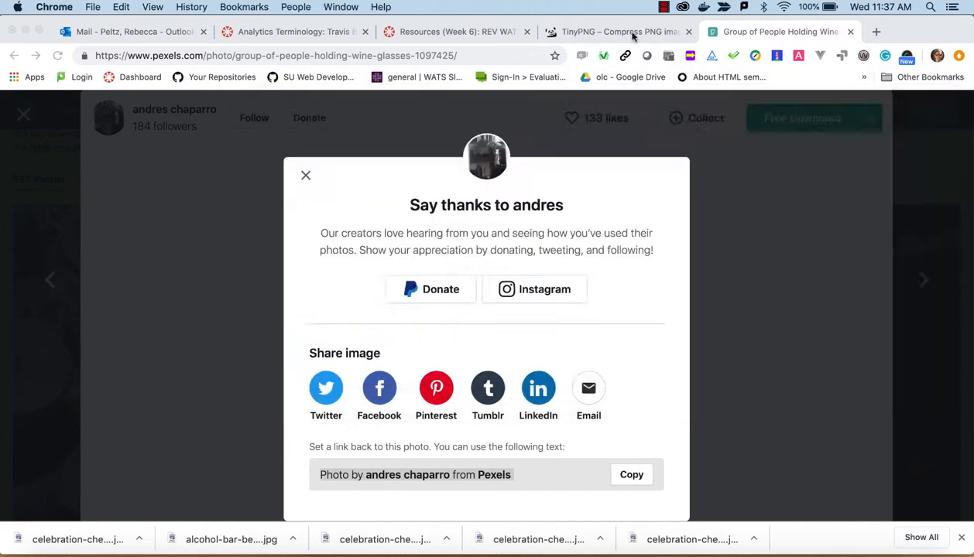
# Compress the 2.8 MB photo in TinyPNG to 1.1 MB, a 62% saving.
pyautogui.click(615, 31)
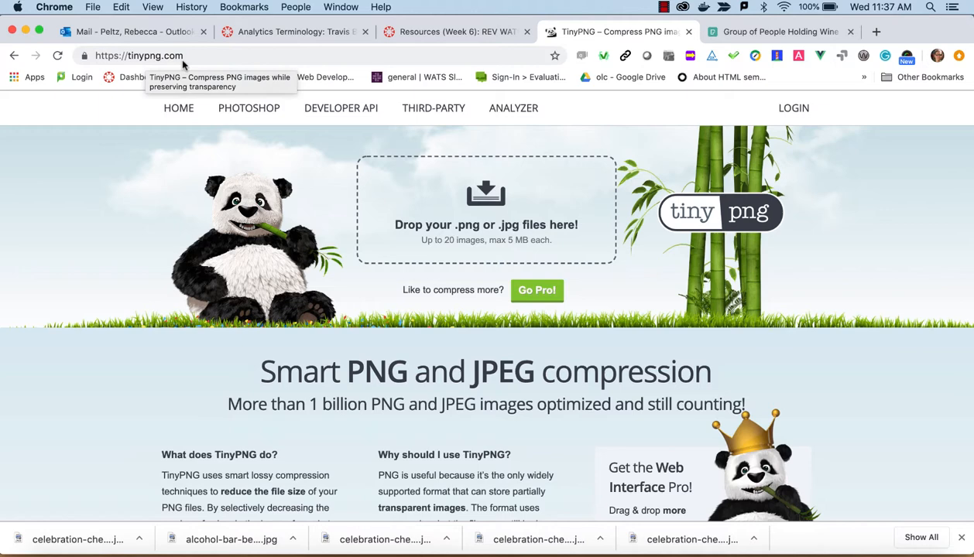
pyautogui.moveTo(511, 246)
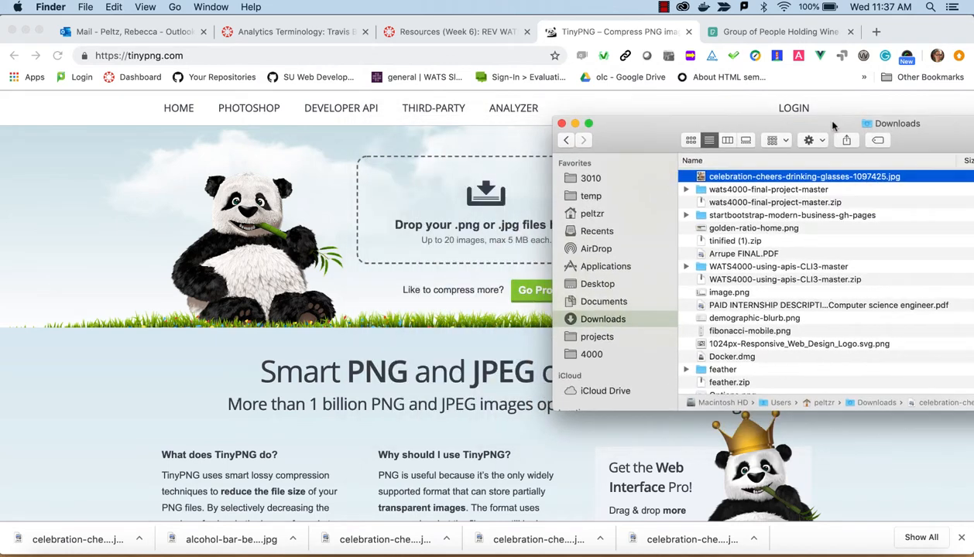
pyautogui.moveTo(507, 247)
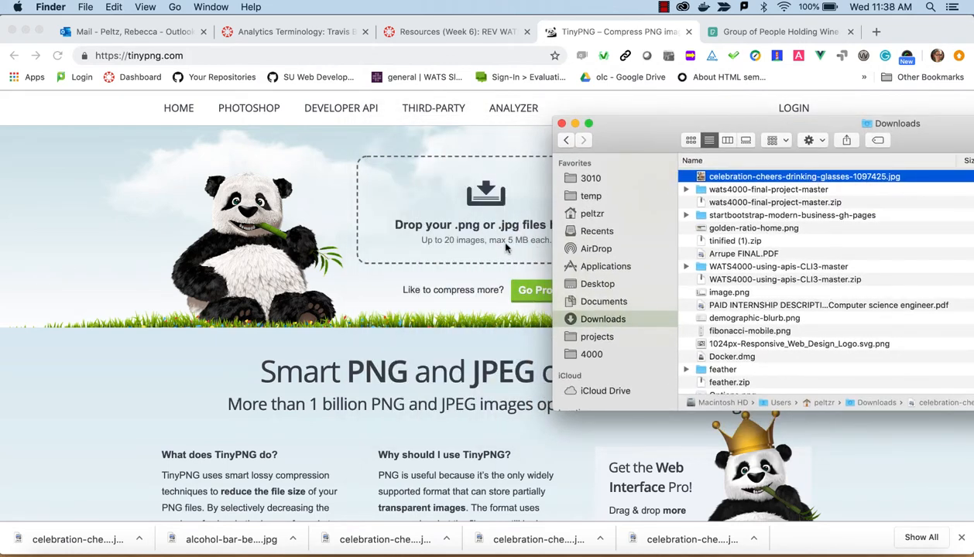
pyautogui.moveTo(803, 175); pyautogui.dragTo(485, 215)
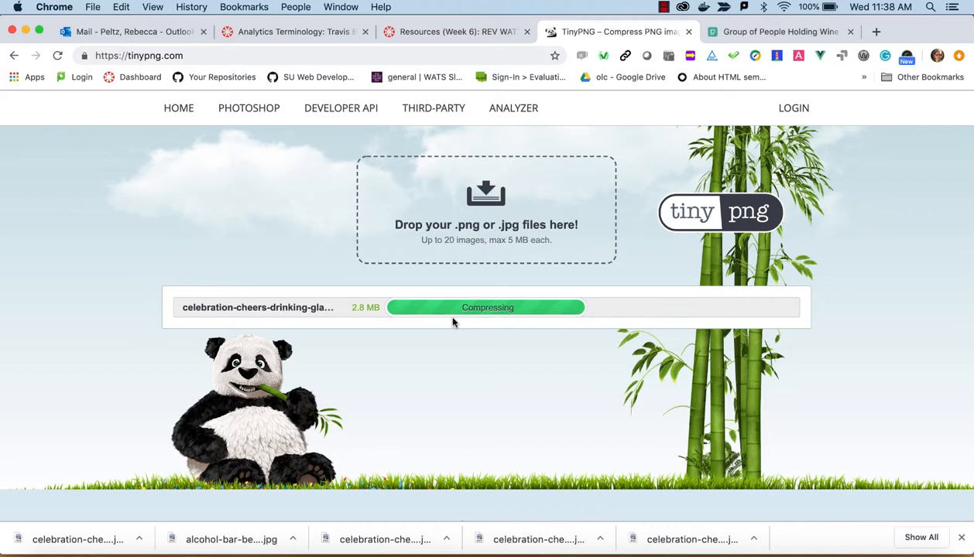
pyautogui.moveTo(402, 281)
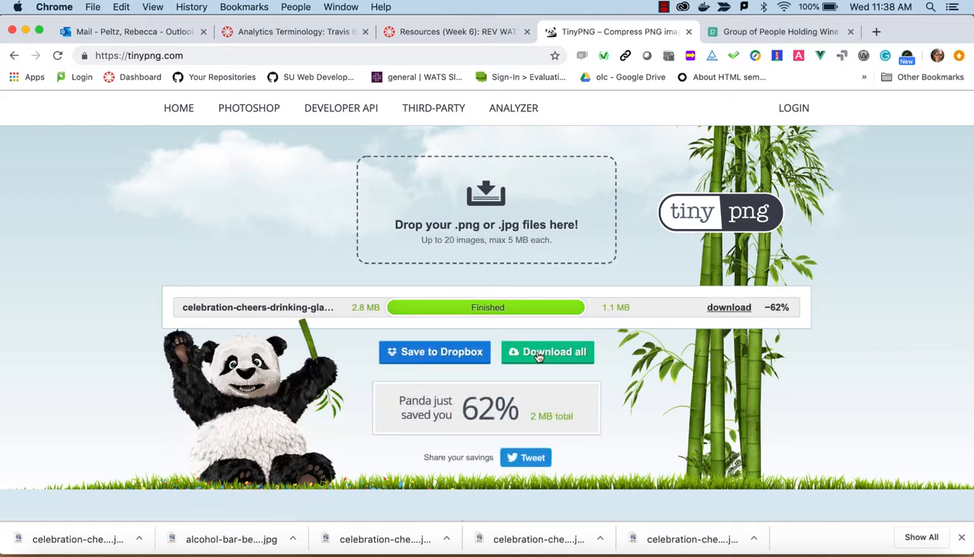
pyautogui.moveTo(586, 307)
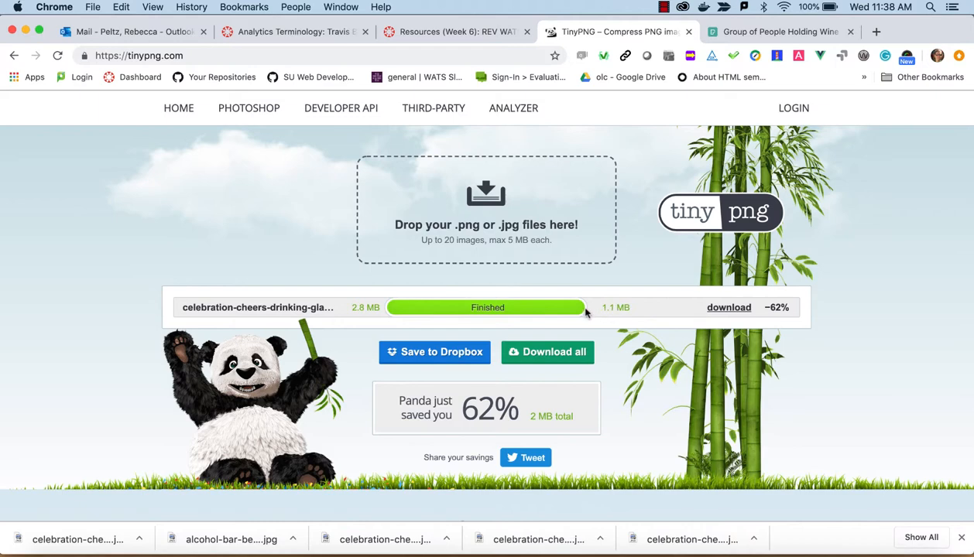
pyautogui.click(729, 307)
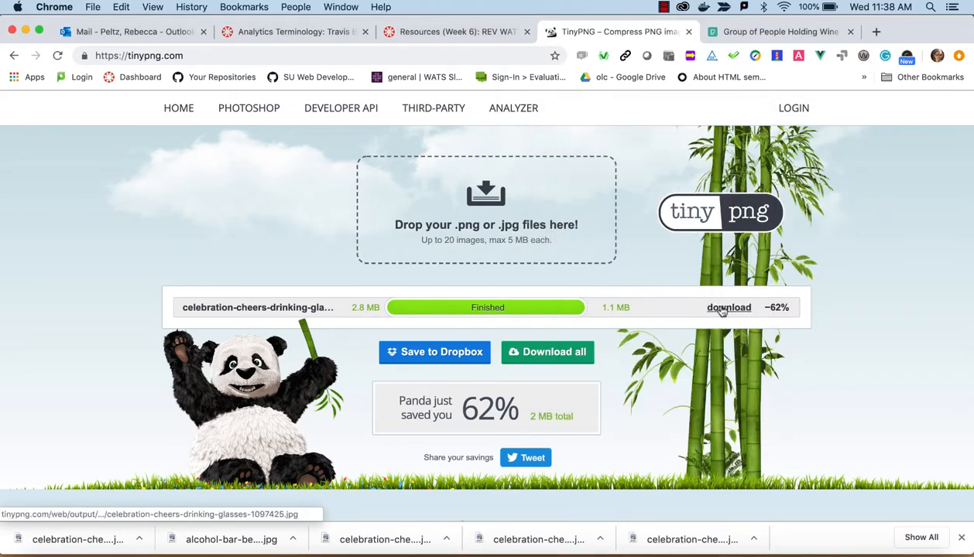
pyautogui.moveTo(728, 307)
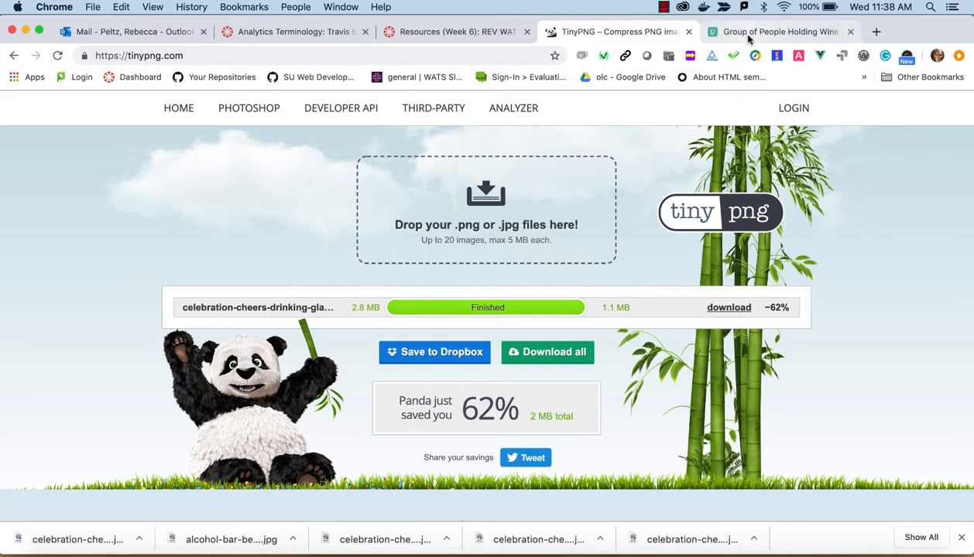
# Download the wine-toast photo again from Pexels at Large size (1920 x 2315).
pyautogui.click(778, 32)
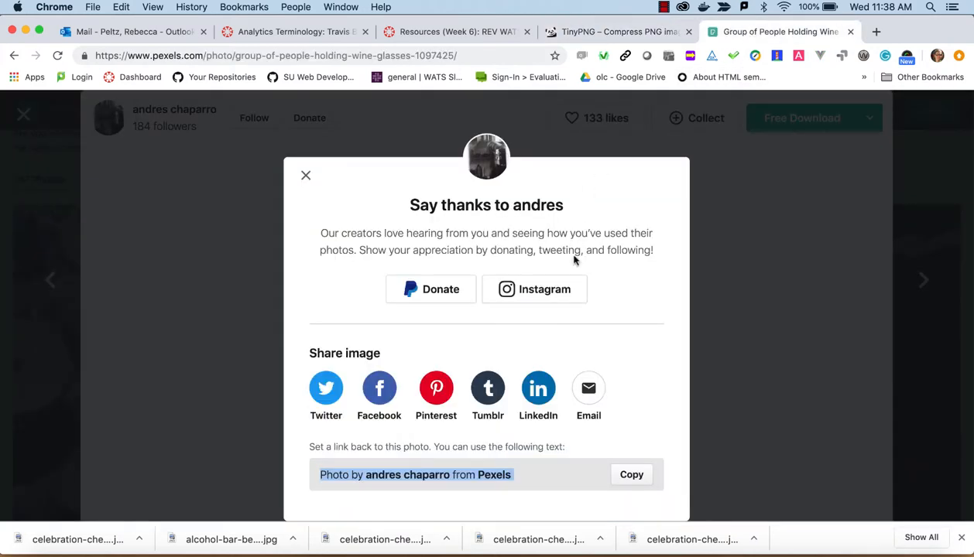
pyautogui.click(305, 175)
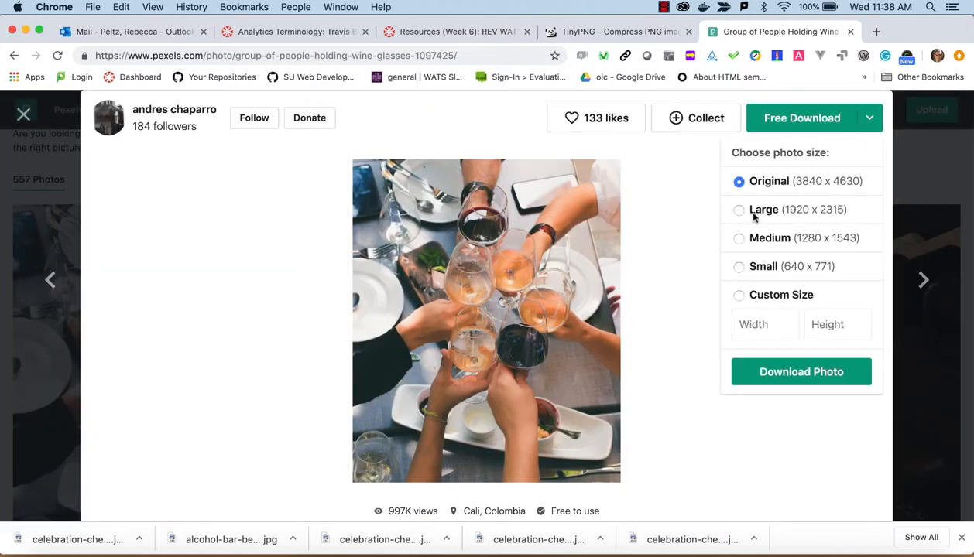
pyautogui.click(739, 209)
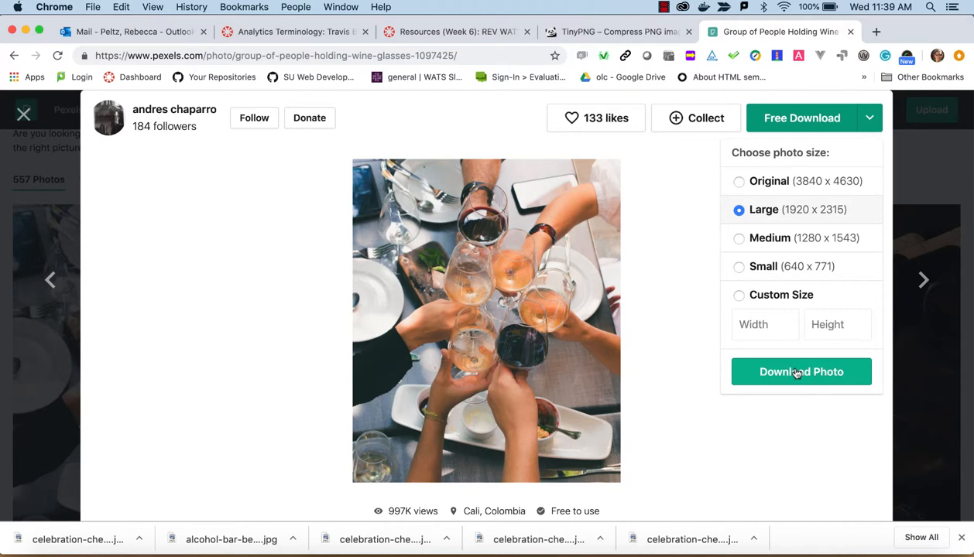
pyautogui.click(802, 372)
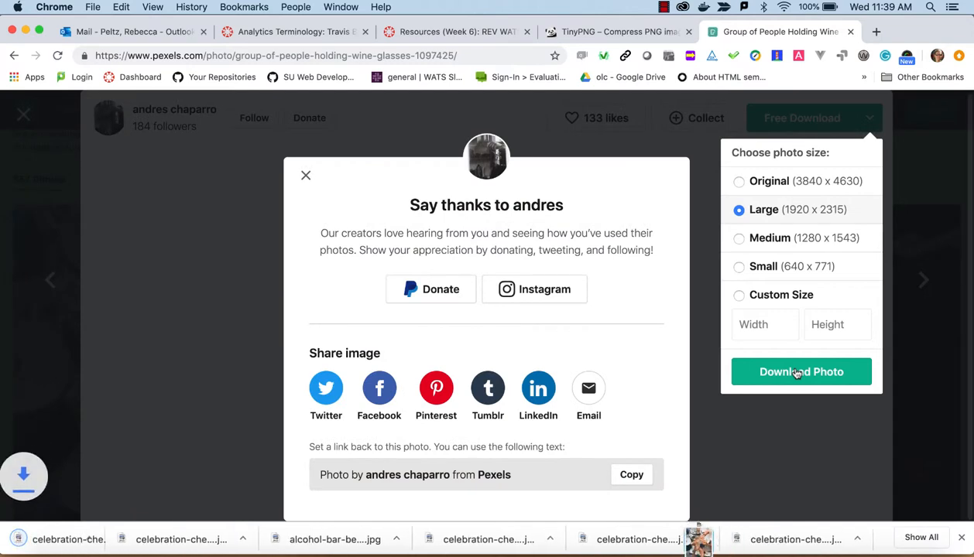
pyautogui.click(801, 372)
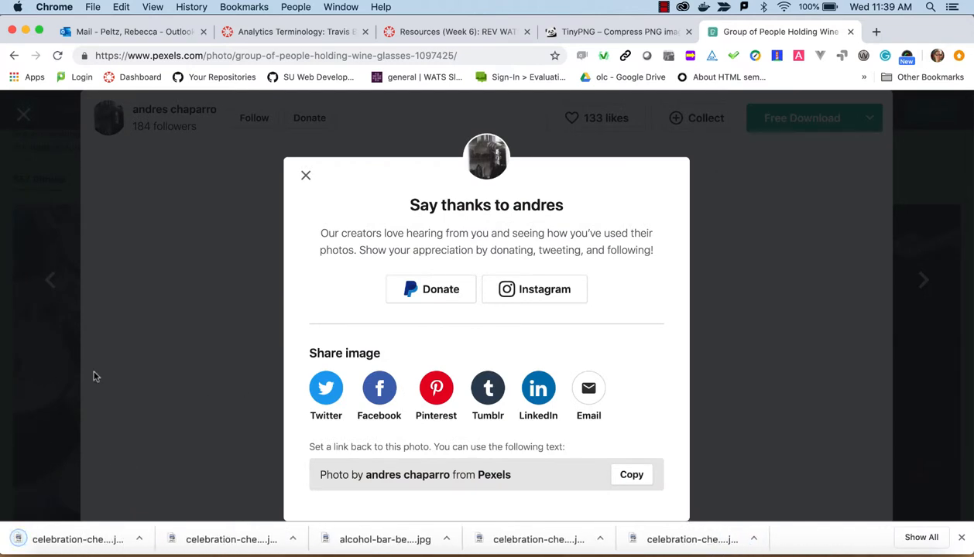
pyautogui.moveTo(668, 489)
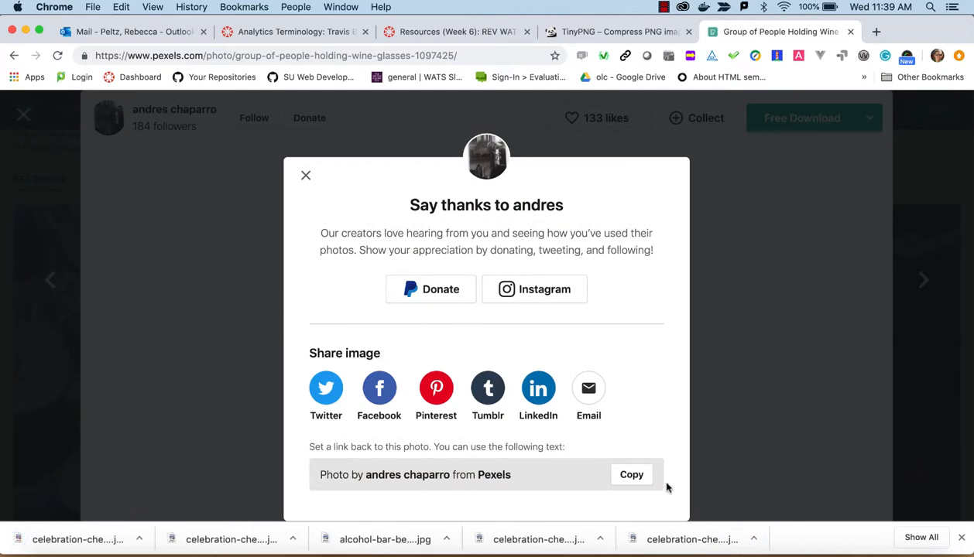
pyautogui.moveTo(306, 176)
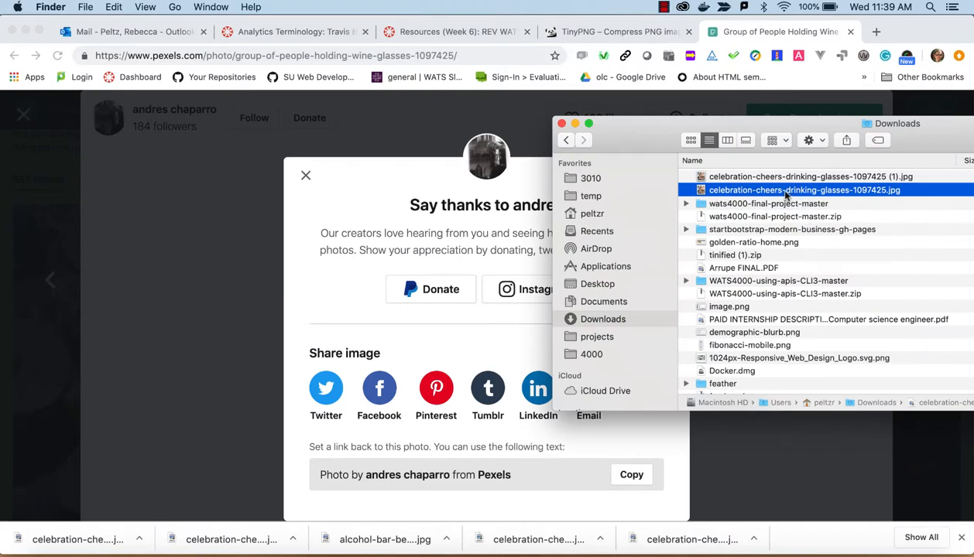
# Select the 907 KB Large JPEG in Downloads and bring the TinyPNG page back behind it.
pyautogui.click(768, 203)
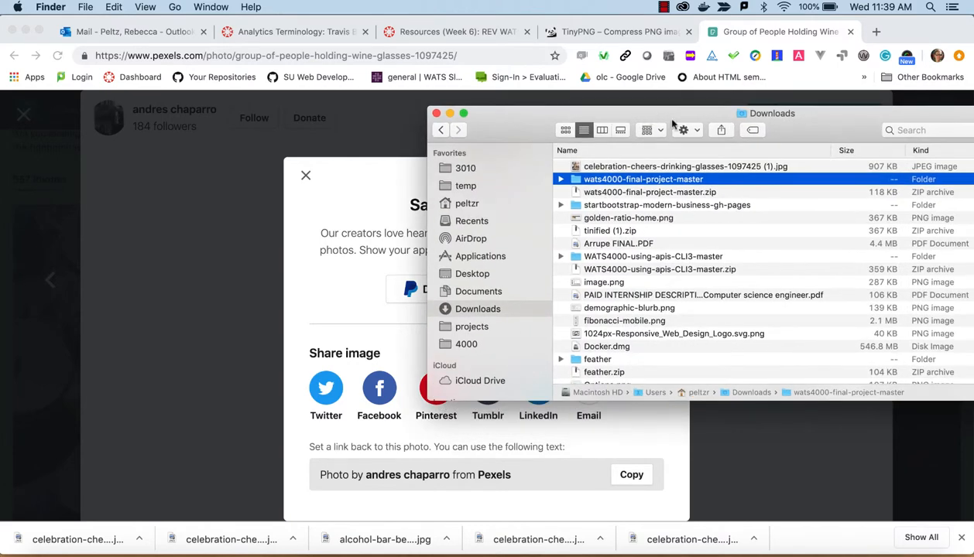
pyautogui.moveTo(873, 167)
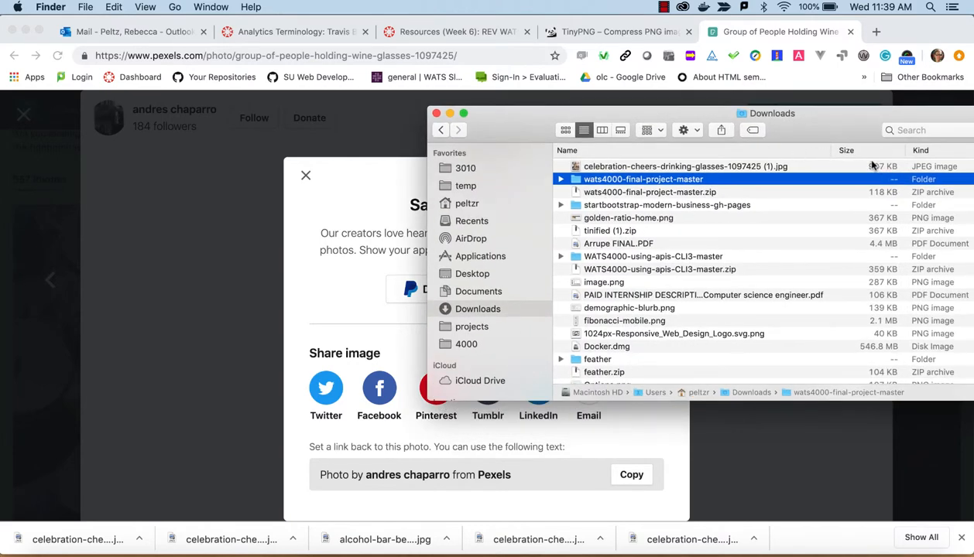
pyautogui.click(611, 31)
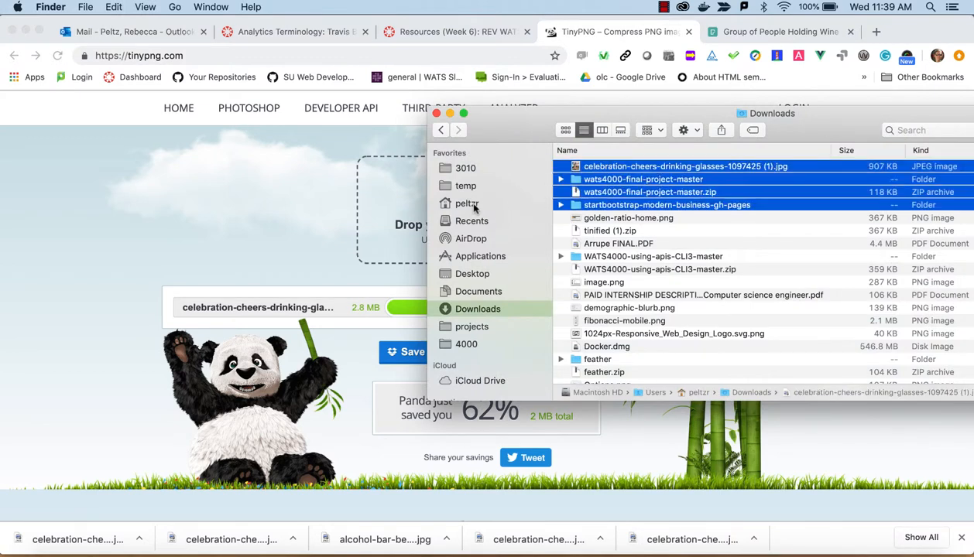
pyautogui.click(681, 166)
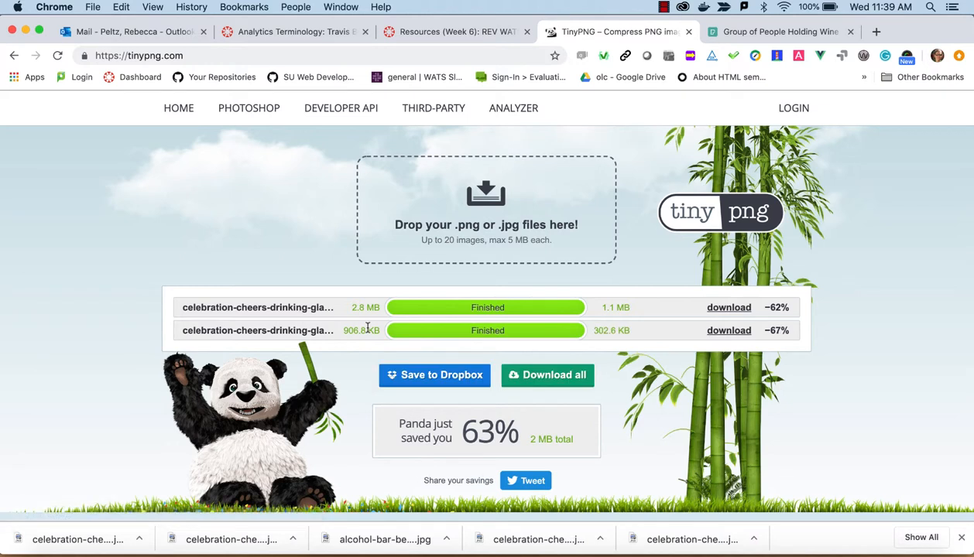
pyautogui.moveTo(633, 330)
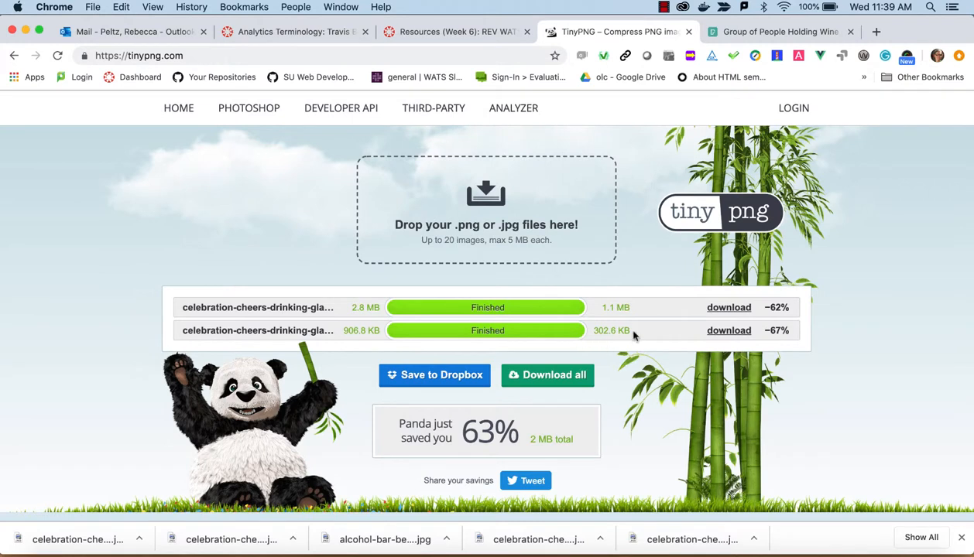
# Save TinyPNG's 302.6 KB compressed copy of the Large photo to Downloads.
pyautogui.click(729, 330)
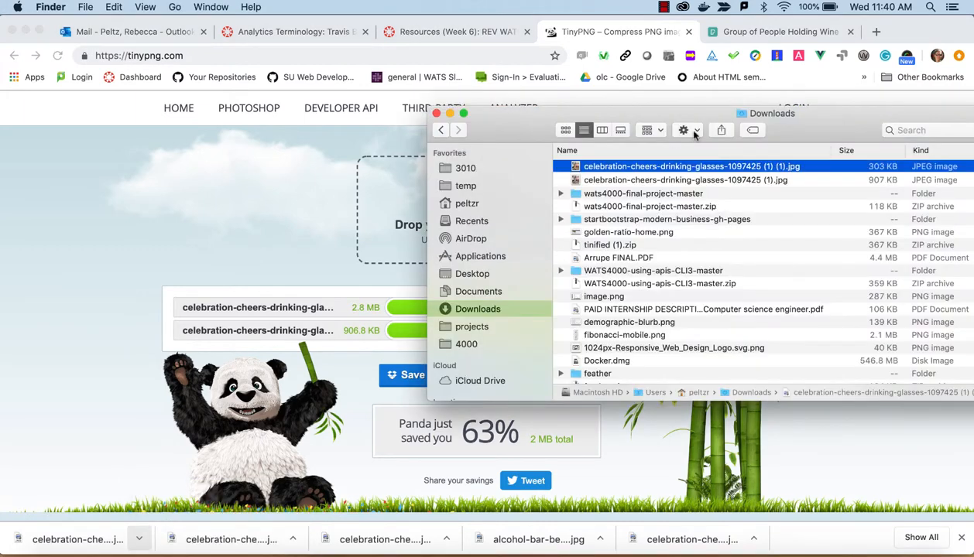
pyautogui.moveTo(751, 186)
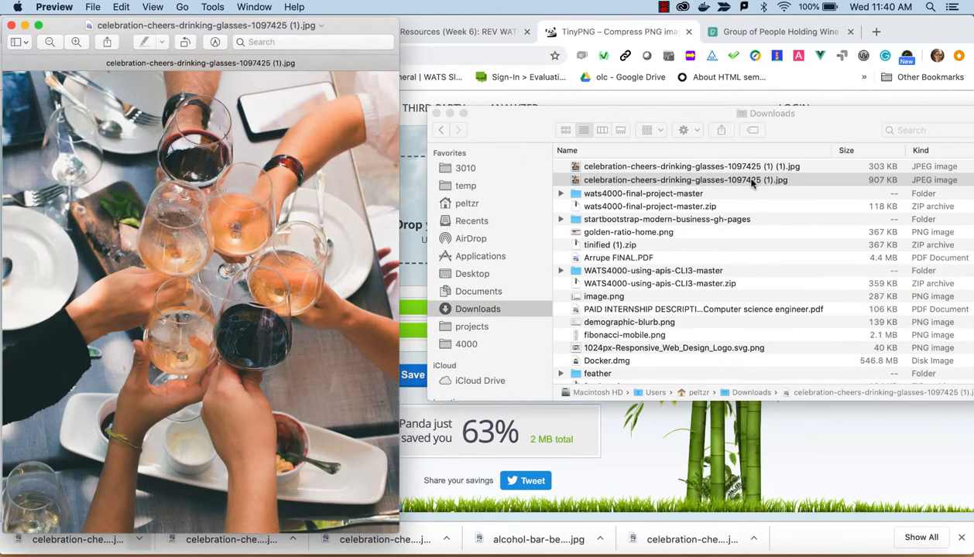
pyautogui.click(689, 166)
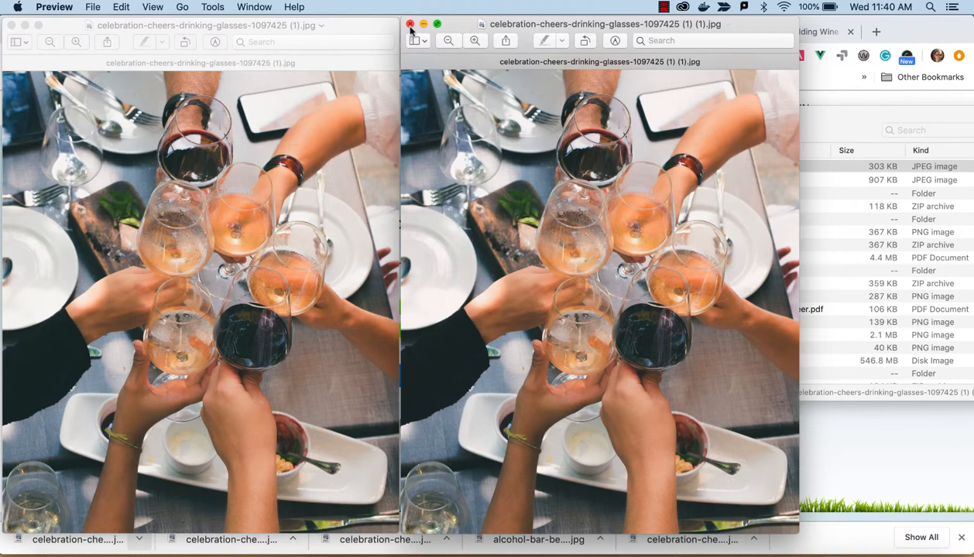
pyautogui.click(411, 24)
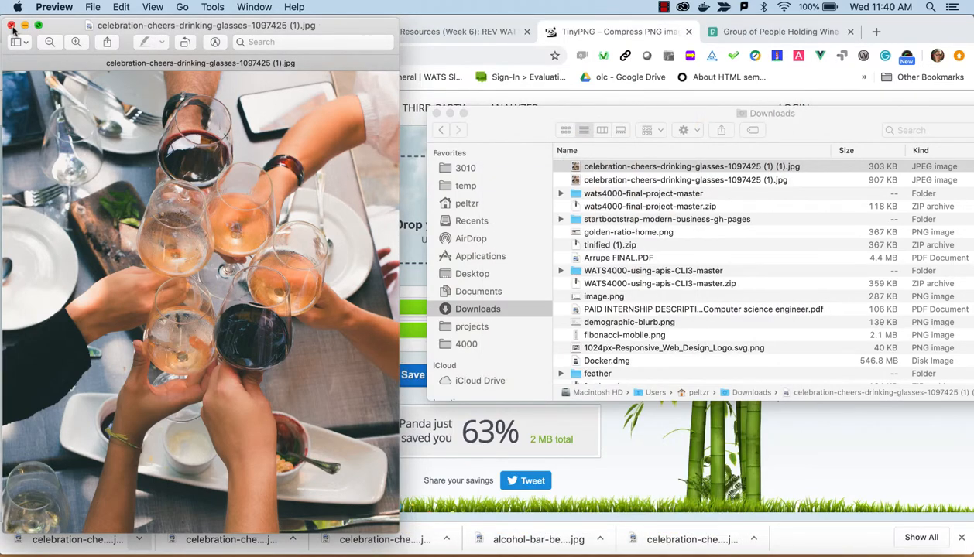
pyautogui.click(11, 24)
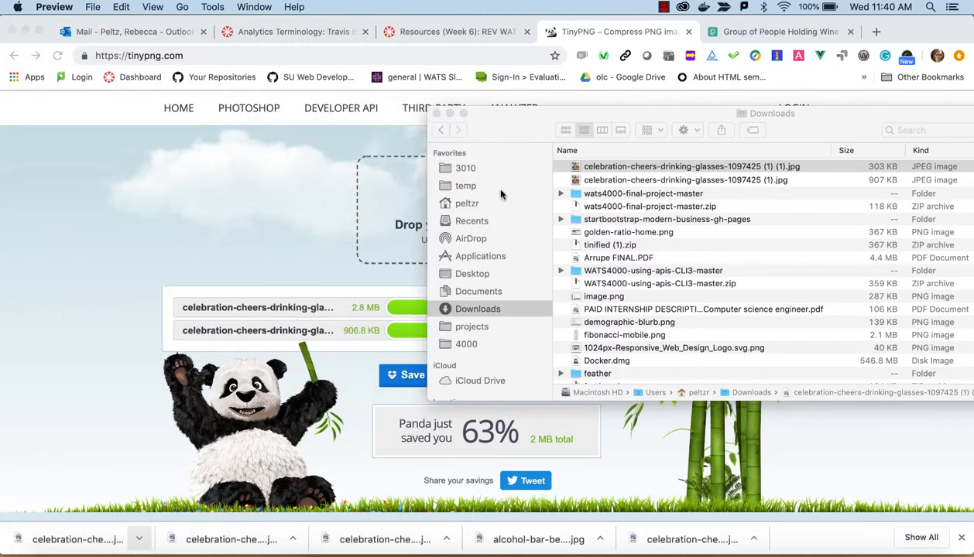